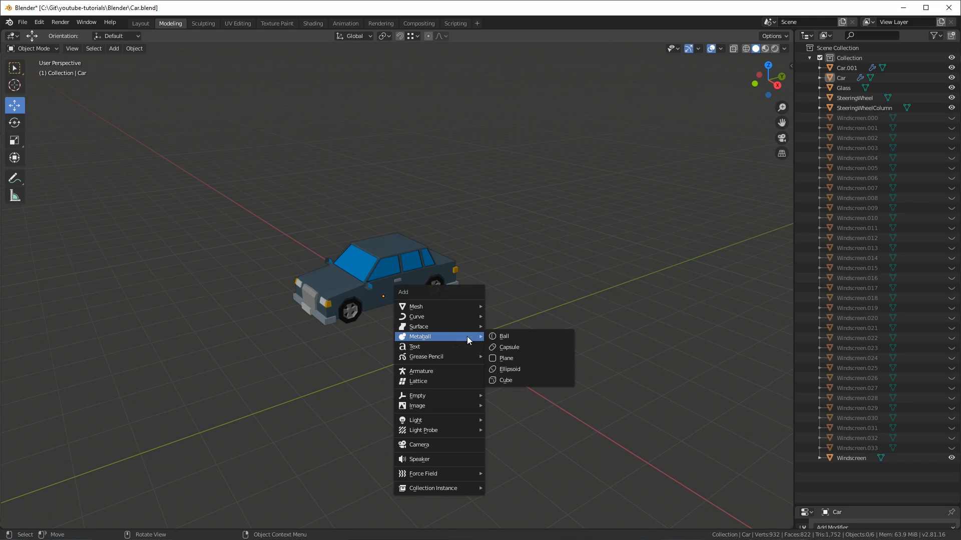
- Add a cube mesh, loop-cut it down the middle and delete one half's faces
click(505, 380)
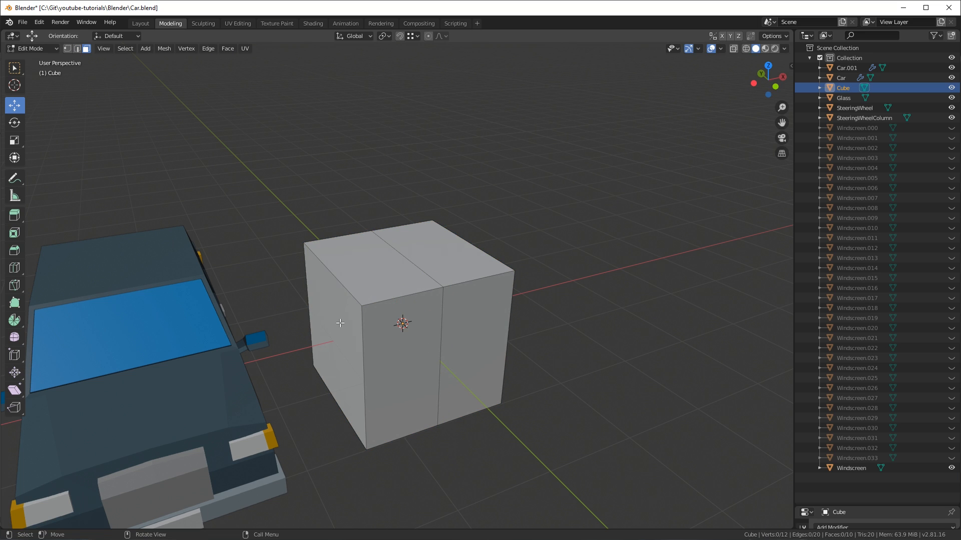
key(x)
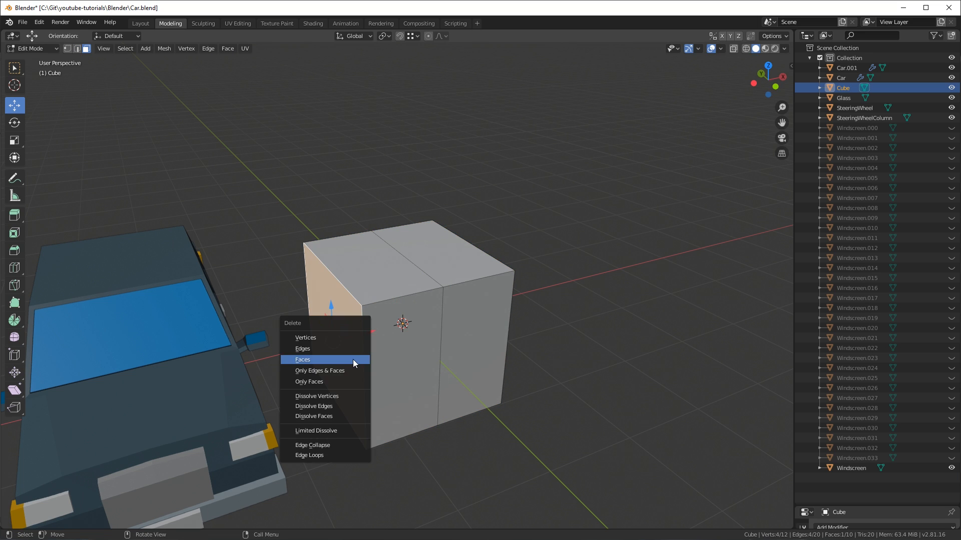
click(302, 359)
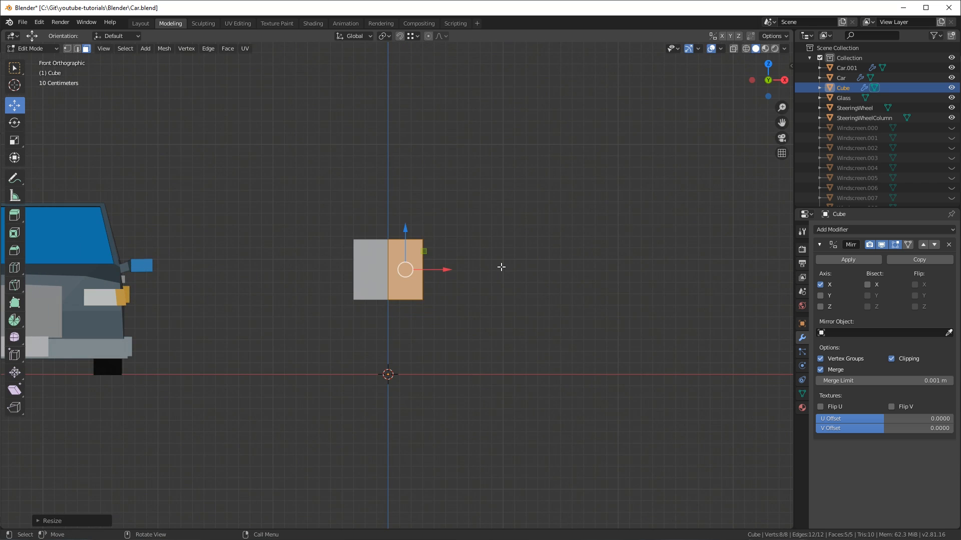
mouse_move(555, 246)
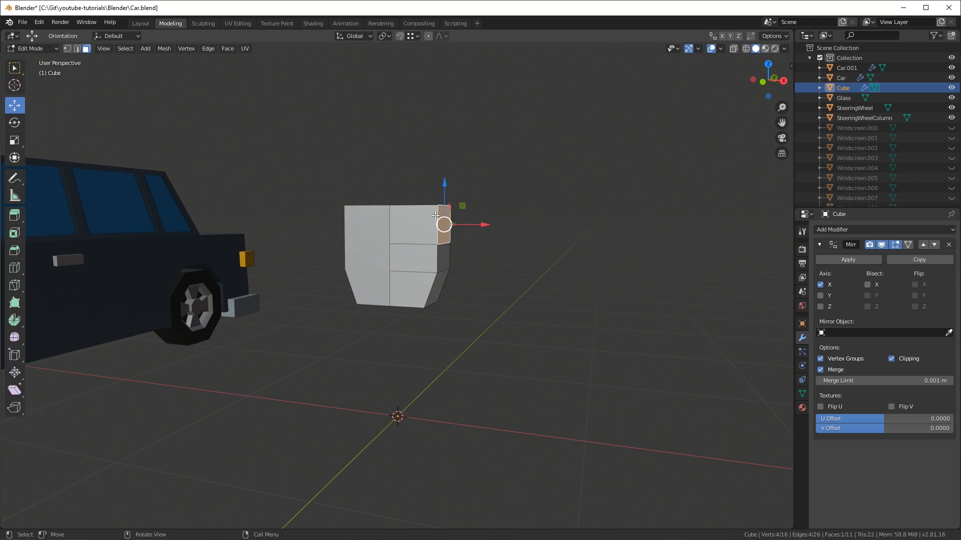
- Pull the shoulder faces outward to the side to start the arms
drag(442, 224, 491, 218)
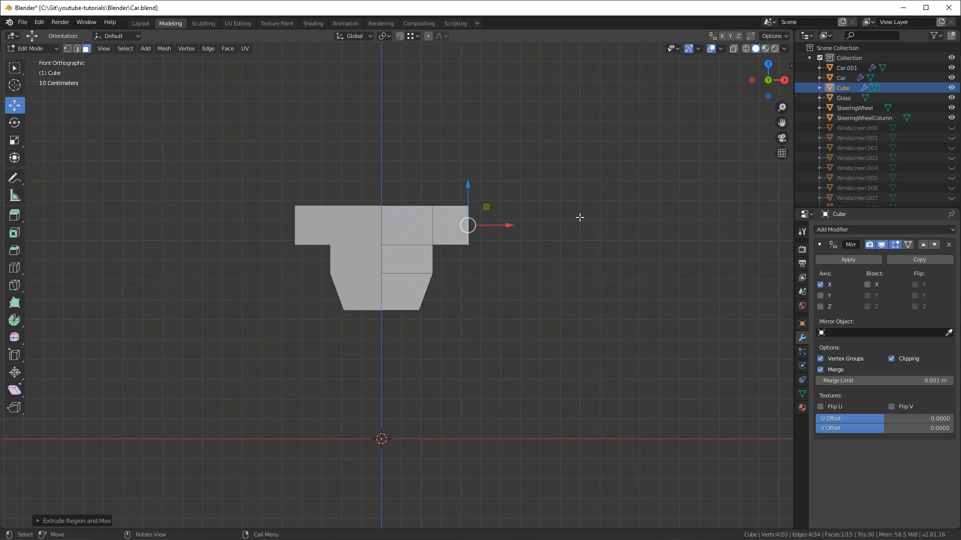
drag(468, 225, 528, 225)
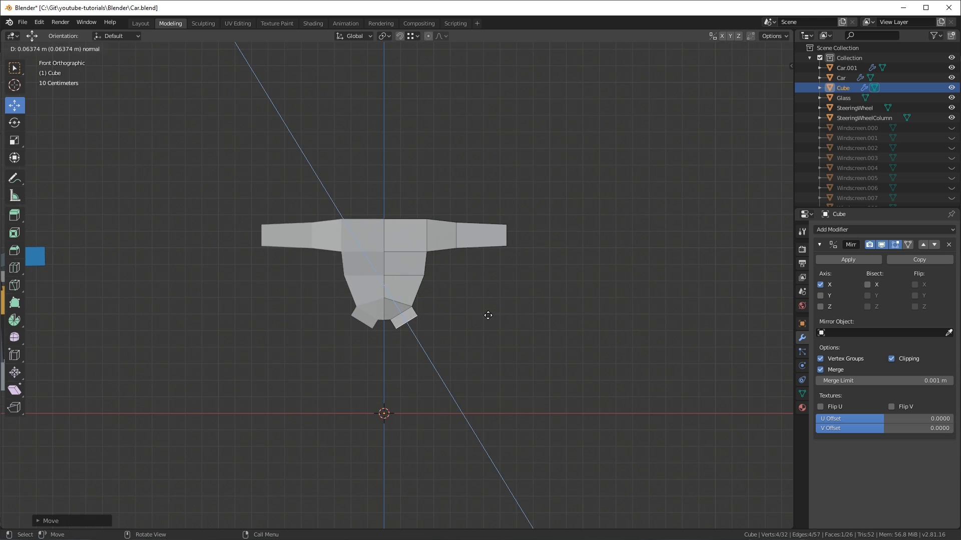
- Extrude the arms further out and lower the extruded legs down to the ground
key(s)
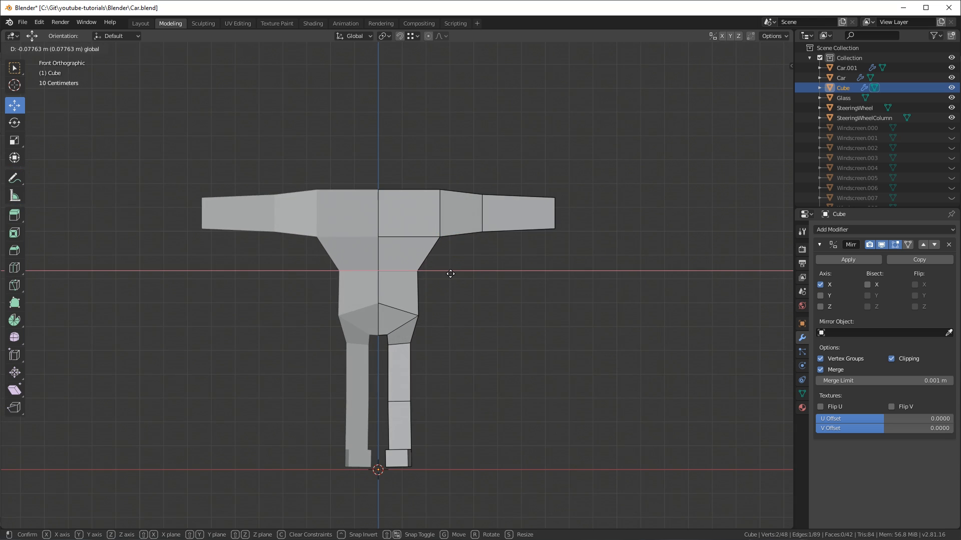
drag(450, 273, 430, 378)
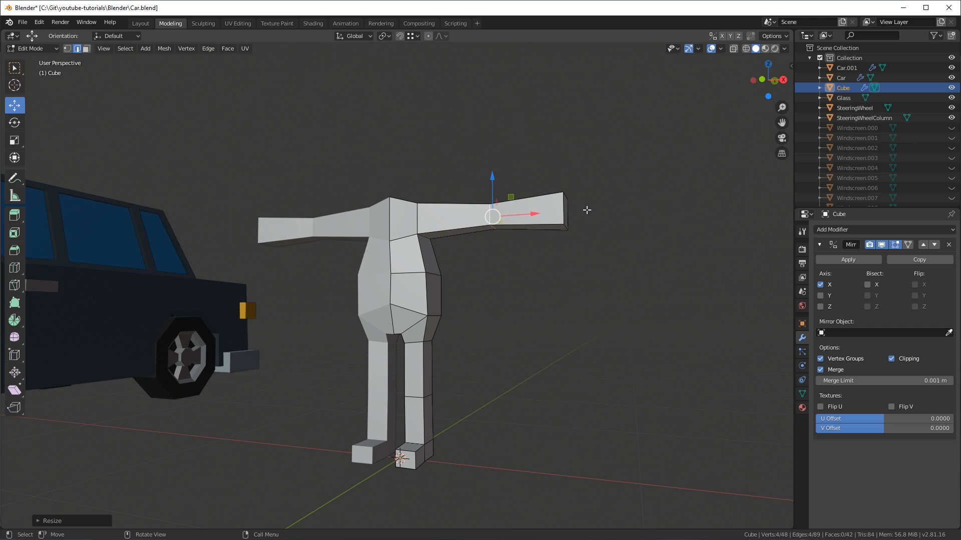
- Resize the arm ends and move torso vertices in side view to shape the body profile
key(s)
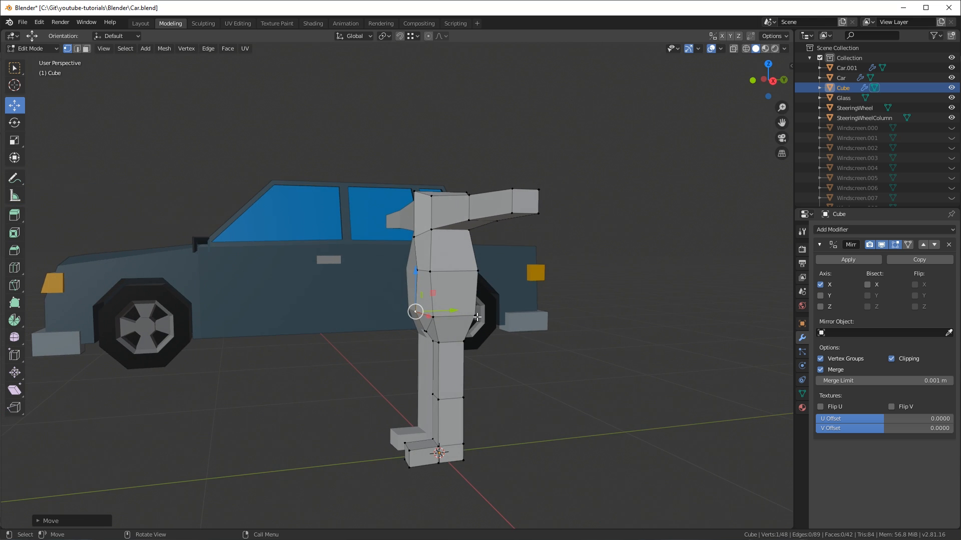
key(g)
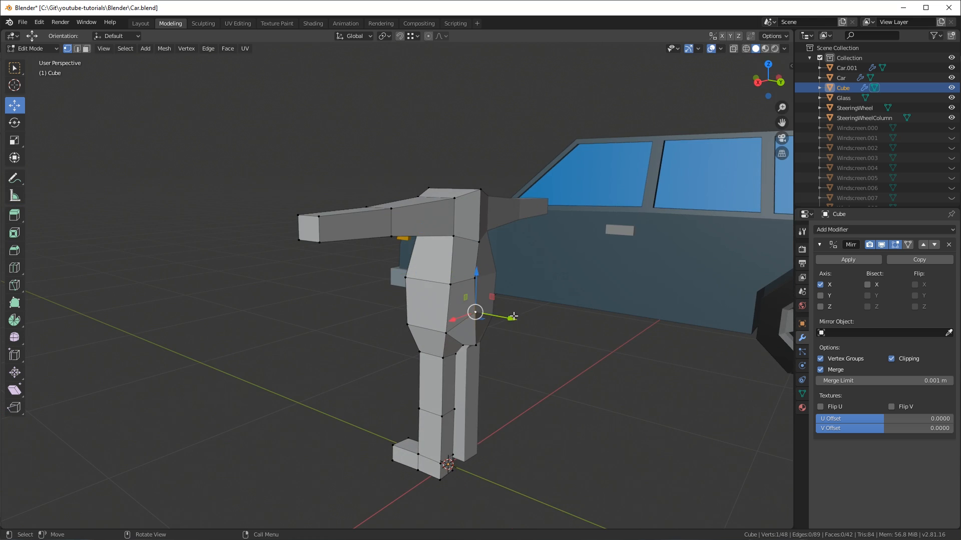
key(g)
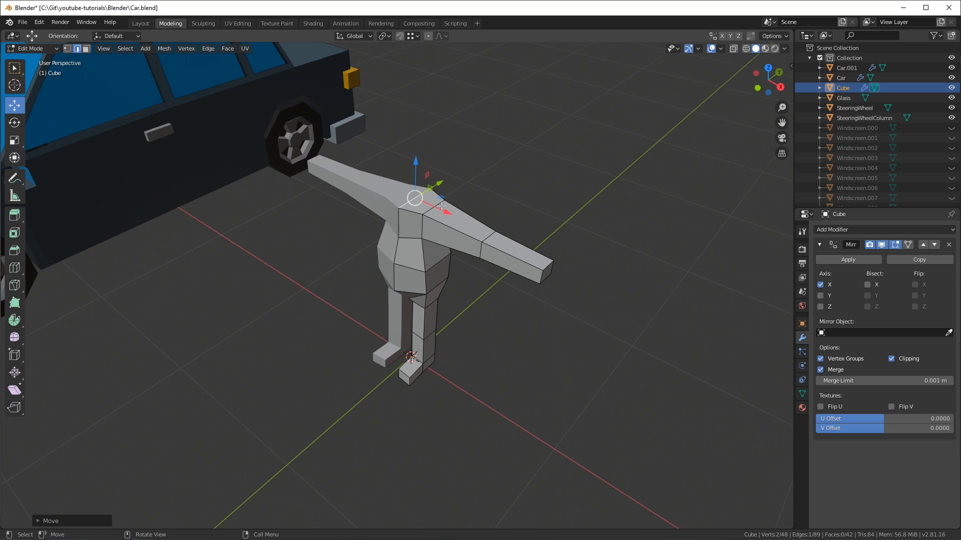
- Inset the torso's top face and extrude a short neck upward
key(i)
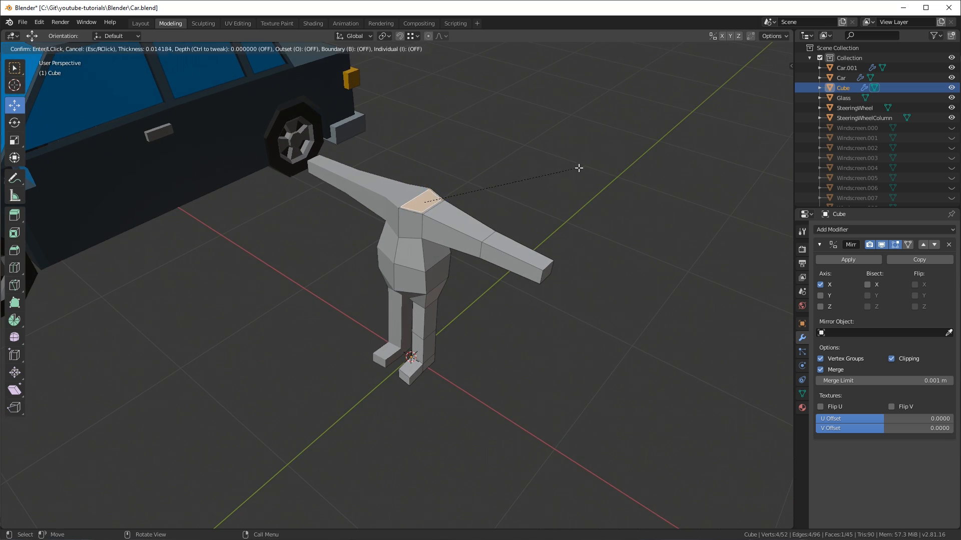
click(419, 196)
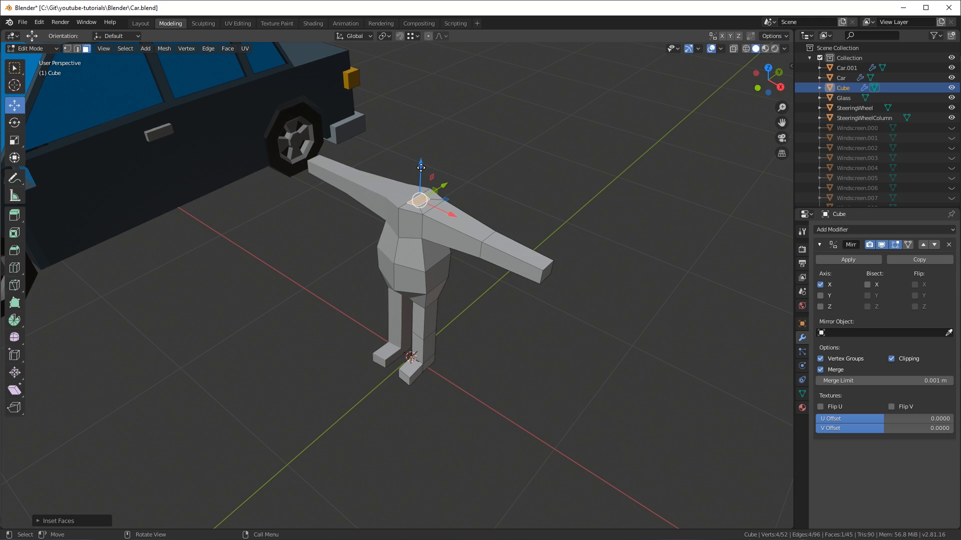
key(3)
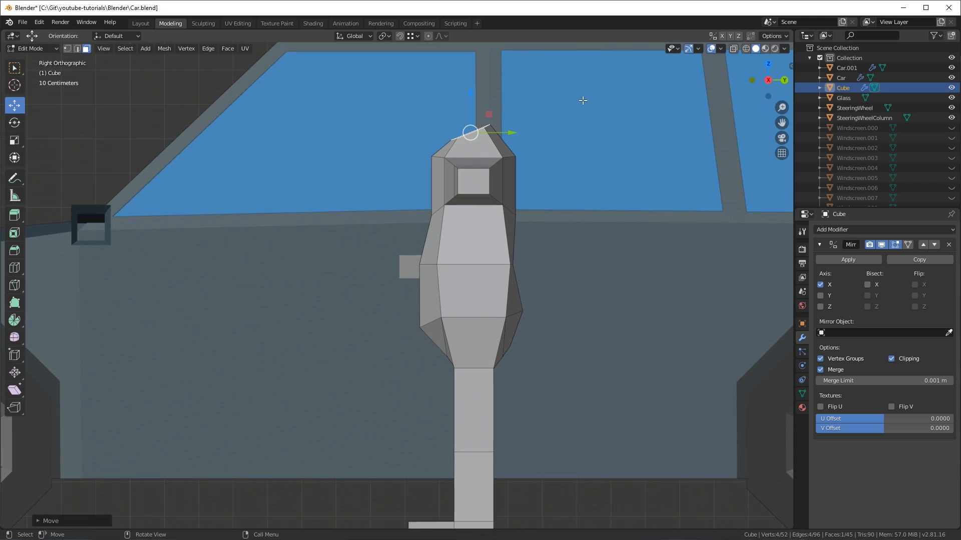
- Pull a blocky head up above the neck and resize it
drag(468, 132, 456, 104)
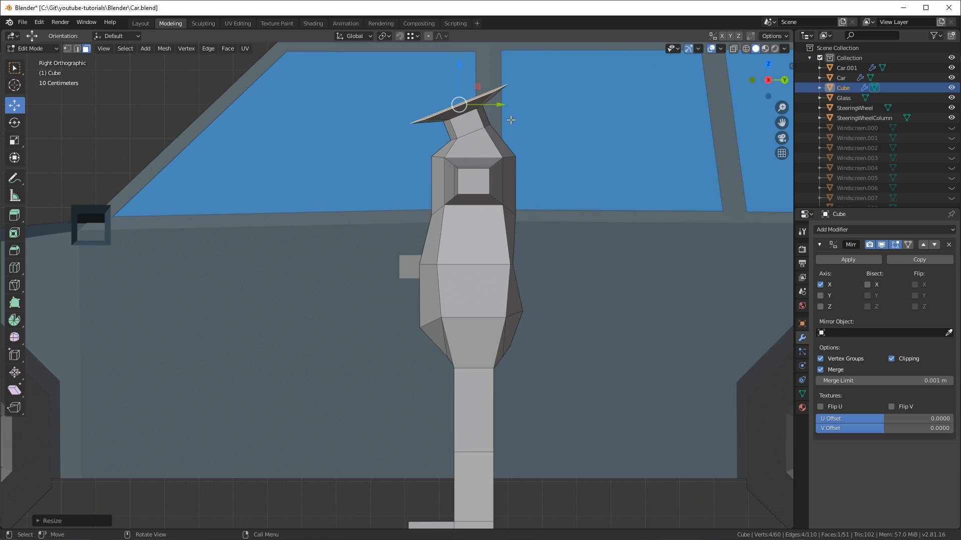
scroll(down, 3)
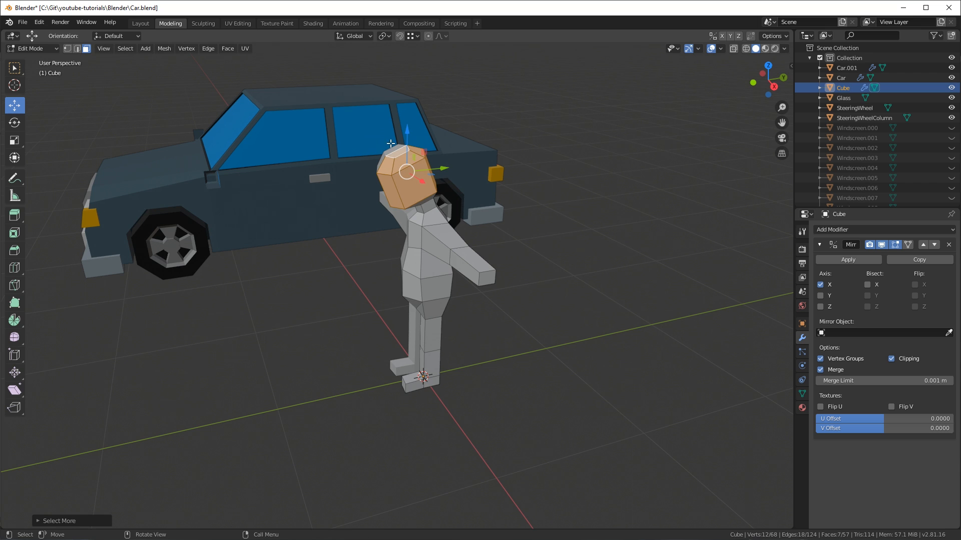
key(3)
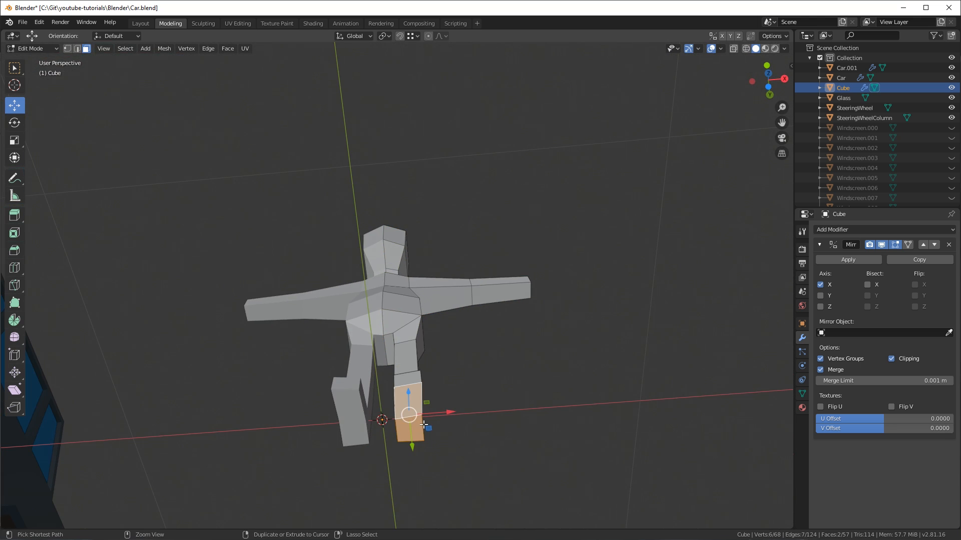
- Adjust the lower leg shape and move head vertices in side view to round it off
key(KP_1)
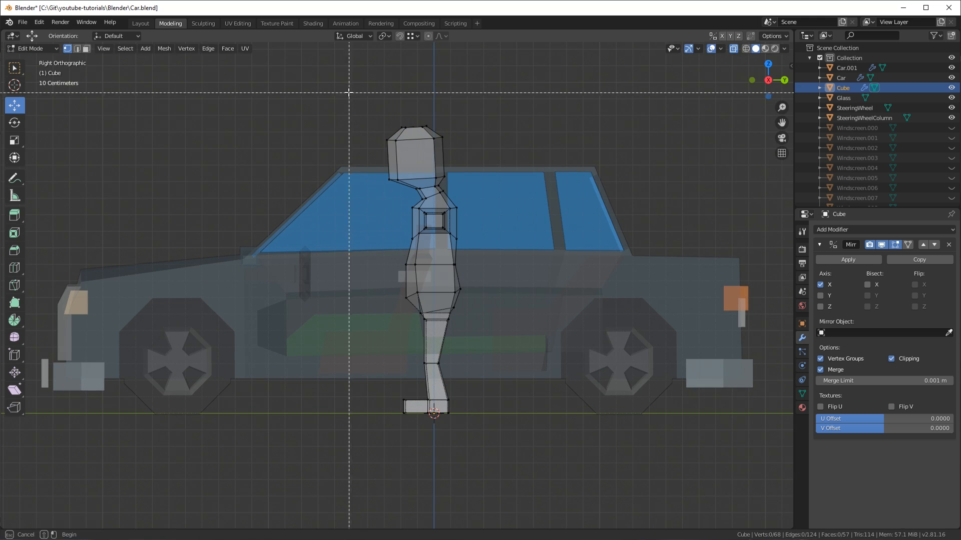
key(g)
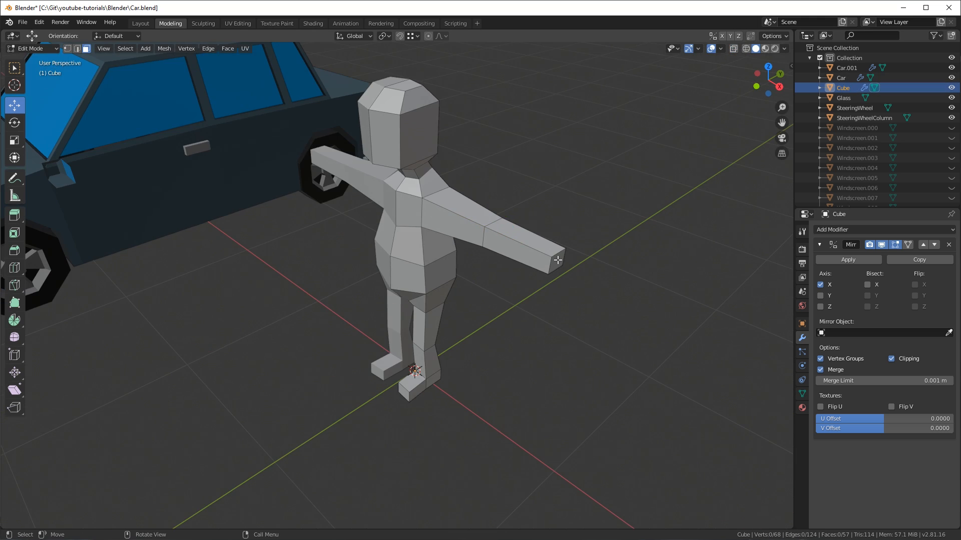
- Extrude a small hand block from the face at the end of the arm
click(543, 256)
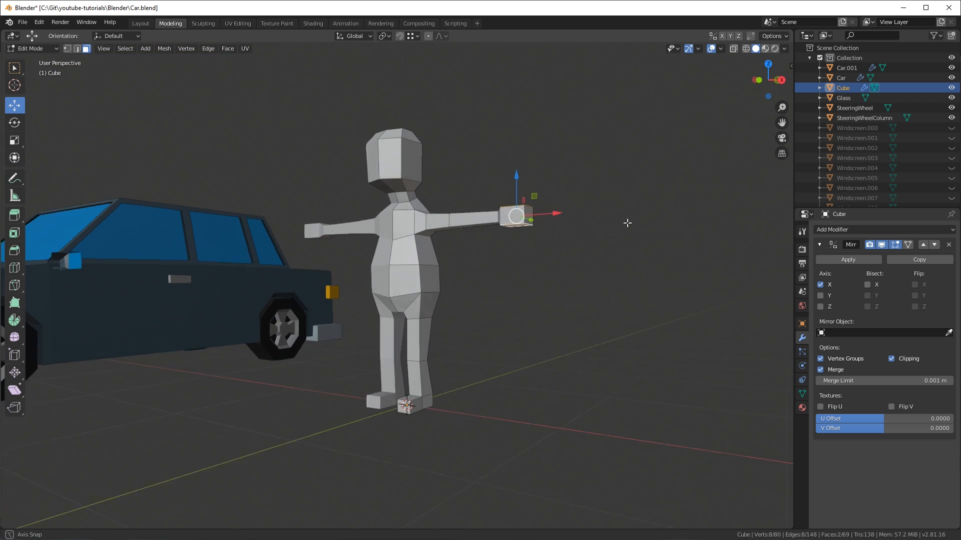
key(s)
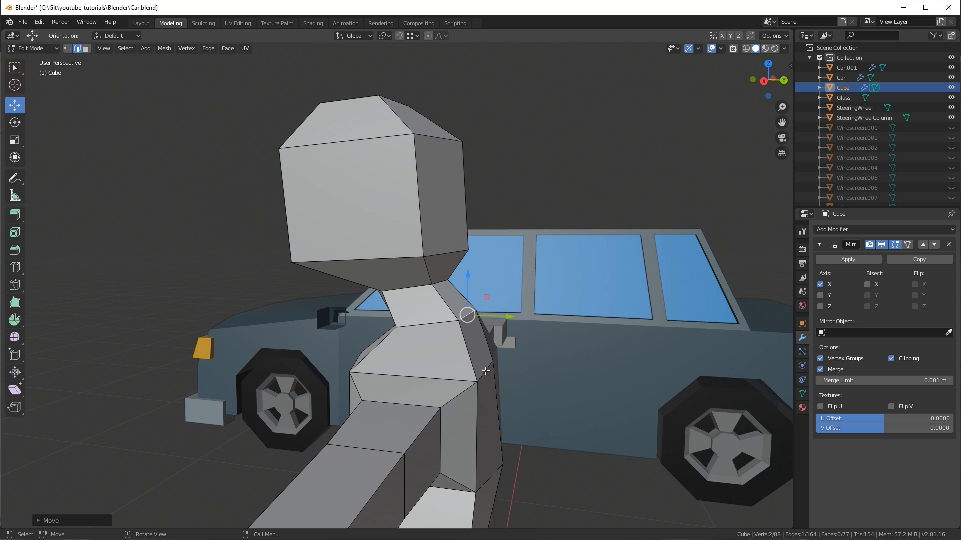
- Move neck and shoulder vertices so the upper body flows smoothly into the head
drag(467, 315, 485, 358)
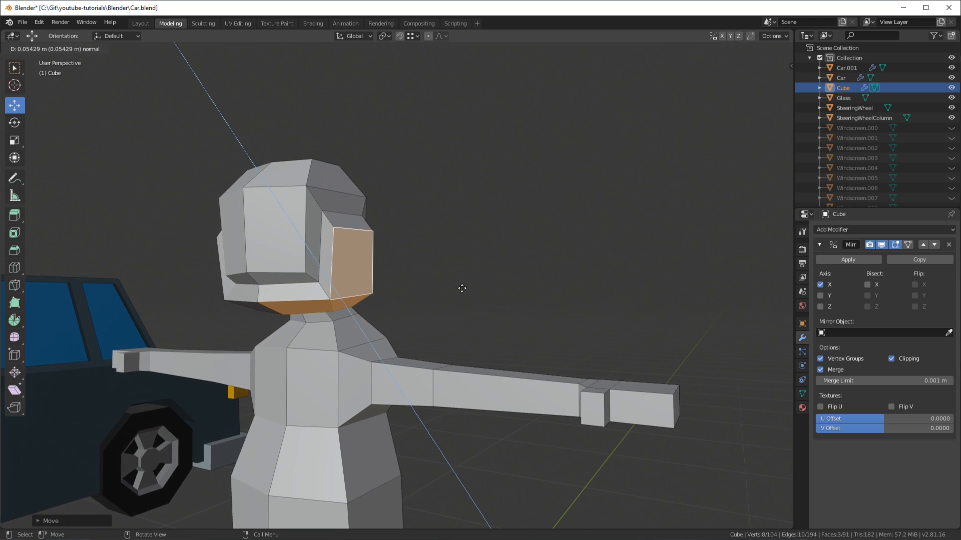
- Push the face area of the head inward to form a brow overhang
key(Tab)
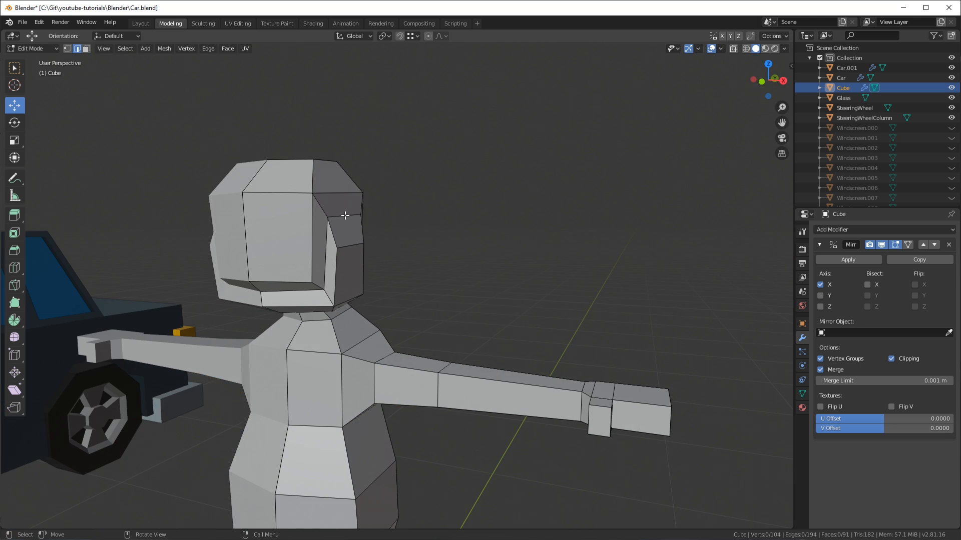
click(346, 231)
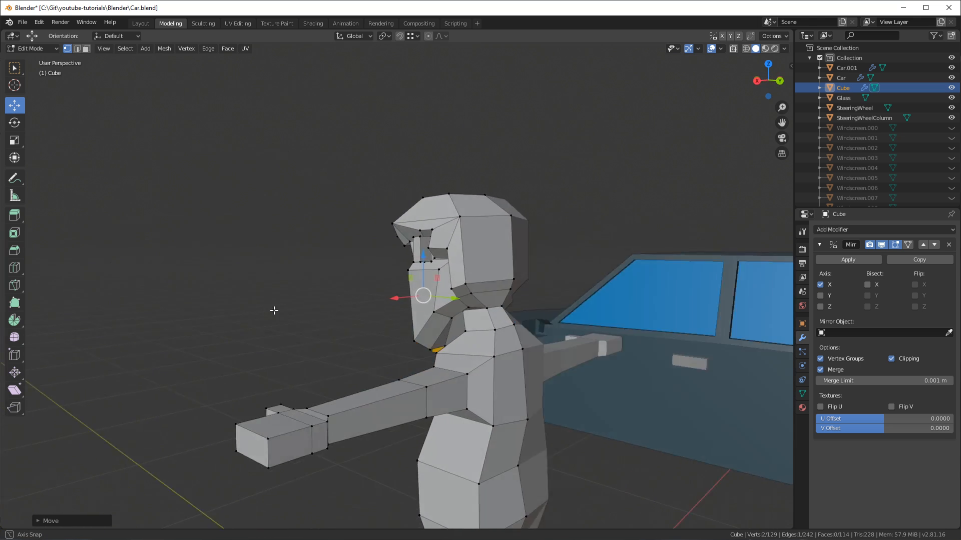
- Nudge individual face vertices to shape the nose
drag(429, 294, 448, 285)
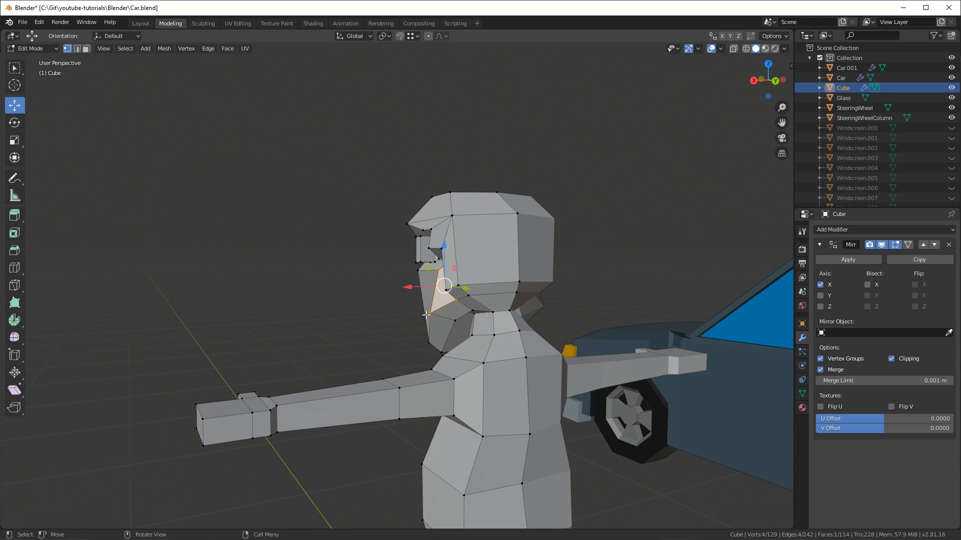
drag(444, 285, 446, 313)
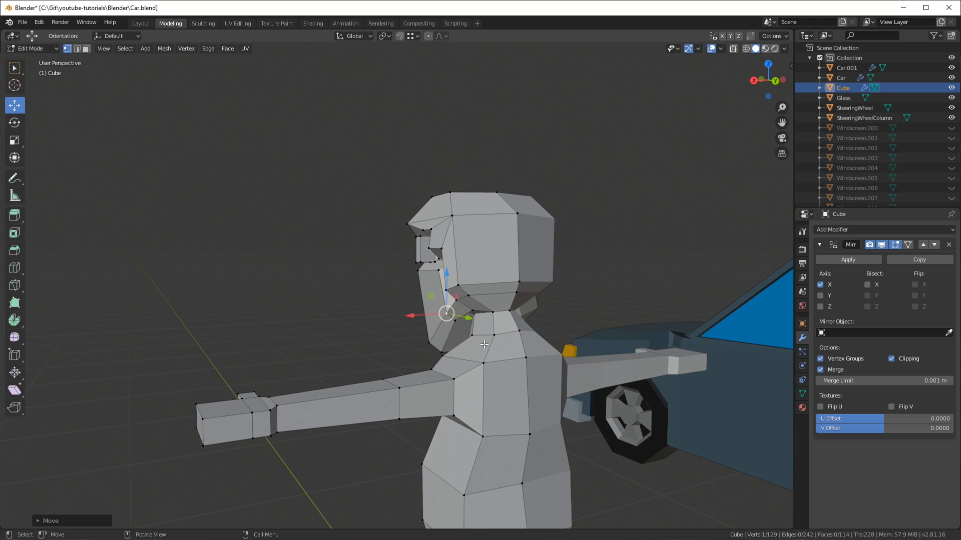
key(g)
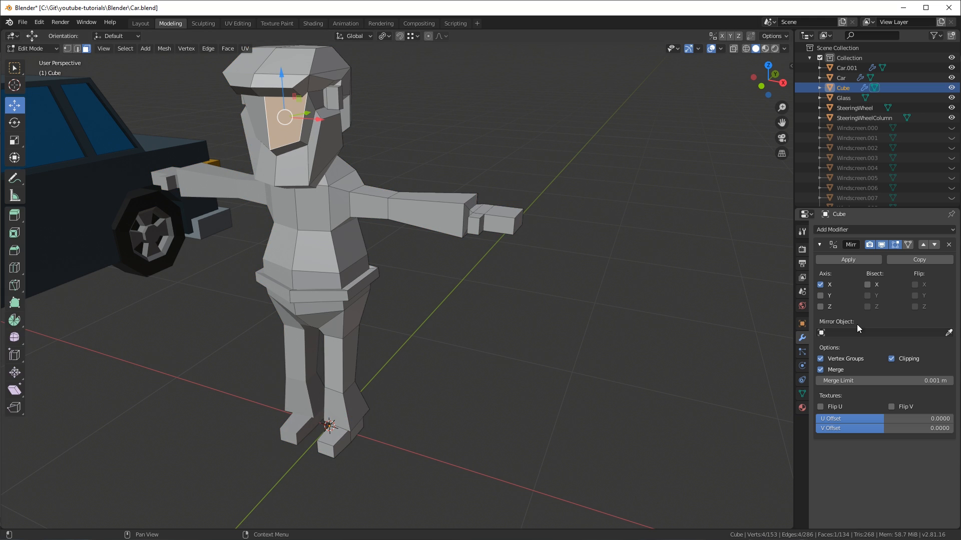
- Add a cube into the character's mesh, scale it and return to editing the head
click(893, 358)
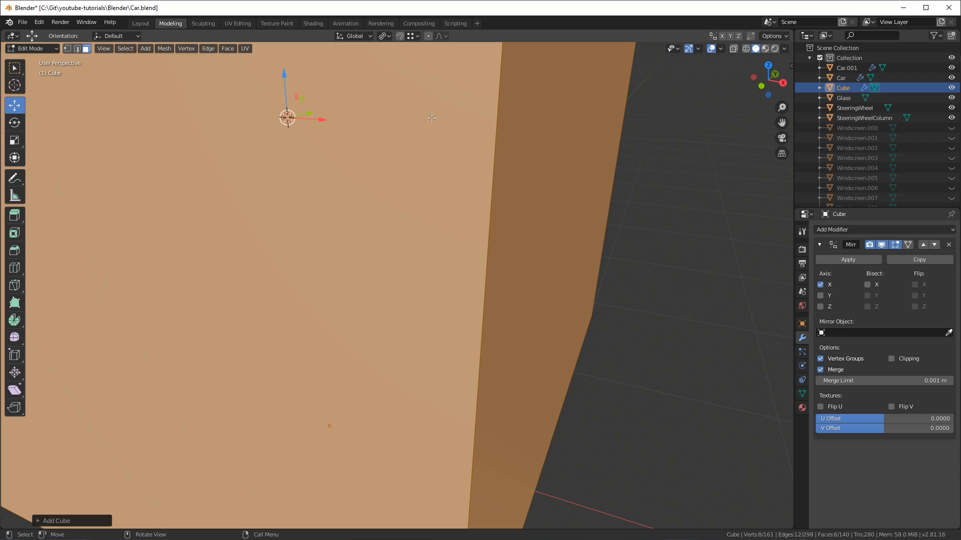
key(s)
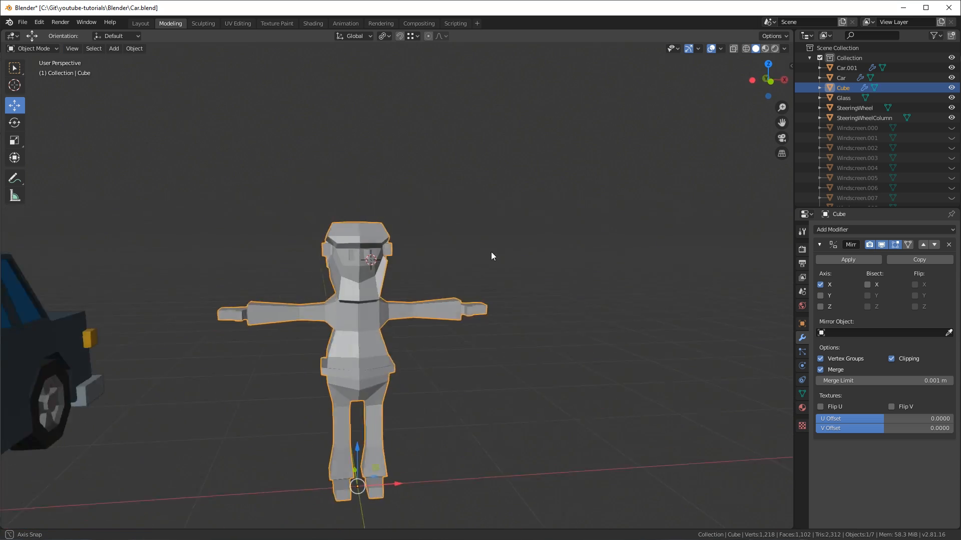
key(Tab)
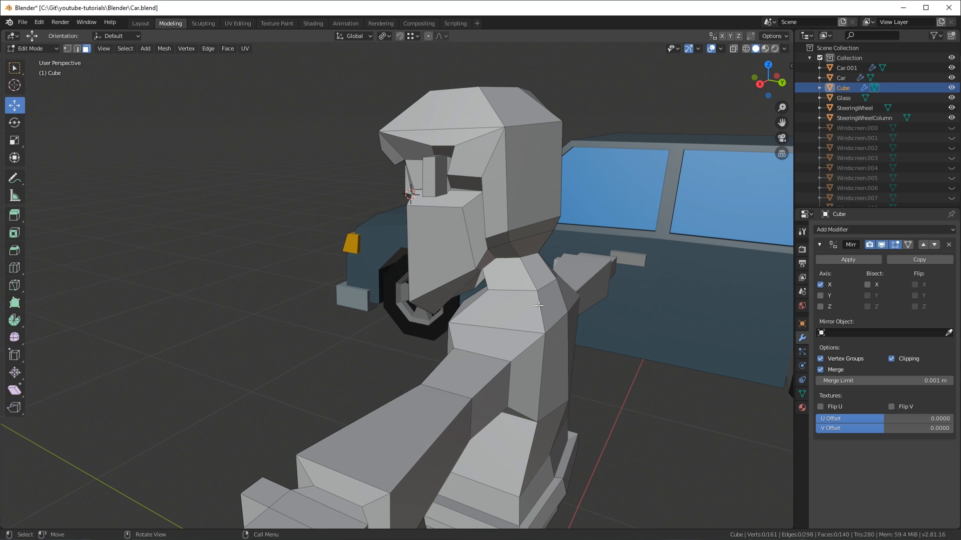
- Scale and extrude the cube faces into a belt band around the waist
click(539, 305)
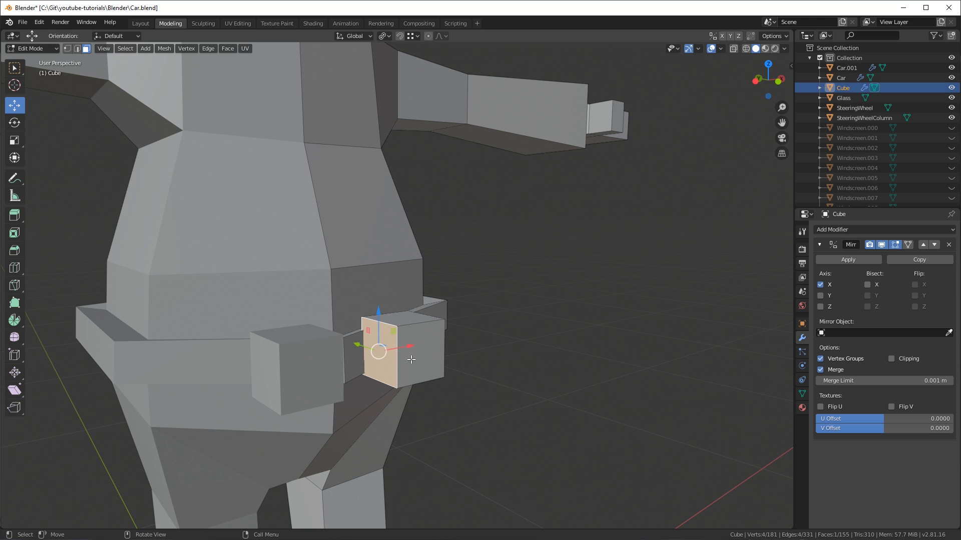
- Place the buckle block on the belt front and inset its front face
key(x)
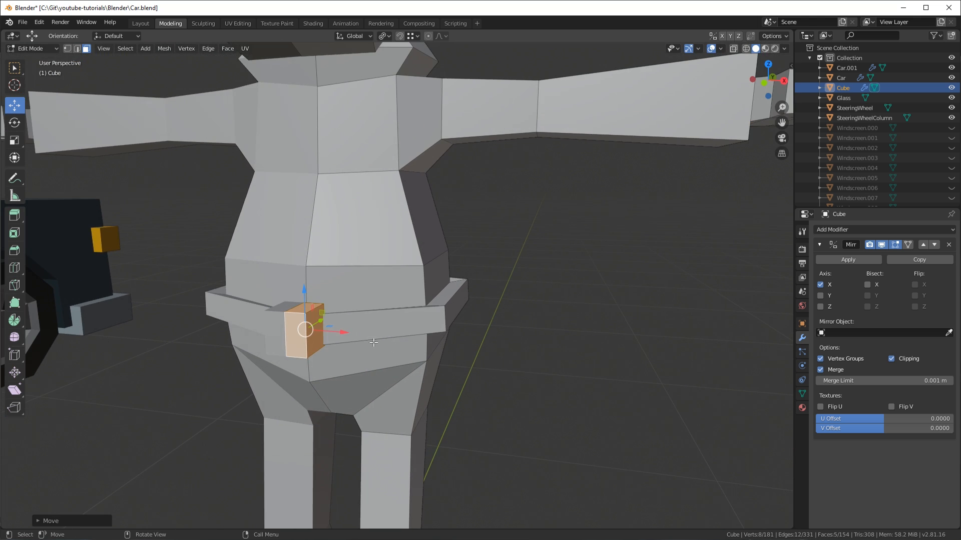
key(s)
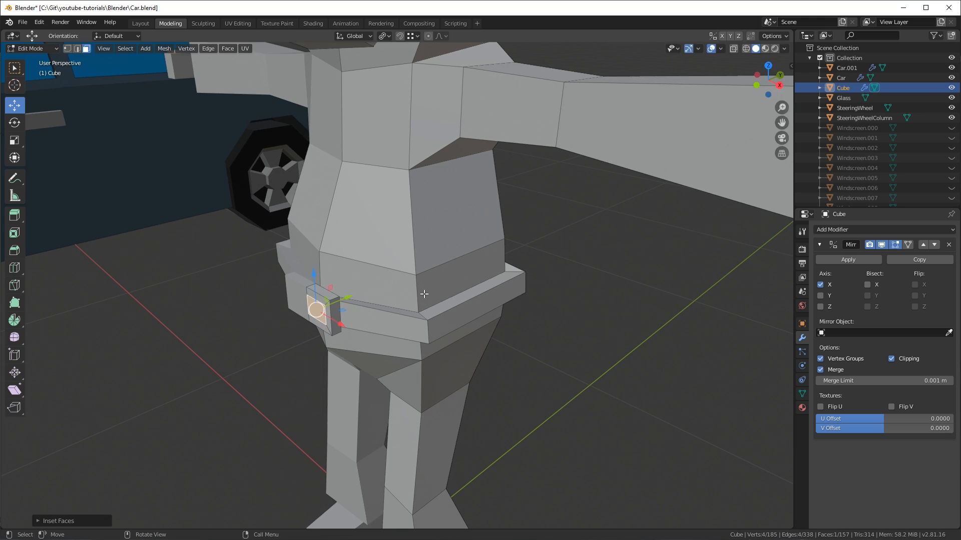
drag(324, 309, 325, 315)
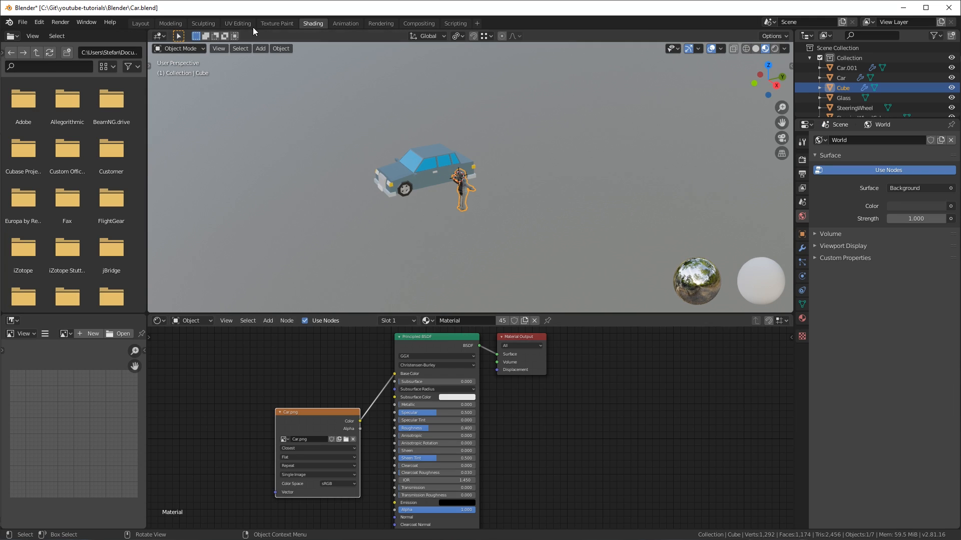
- Switch to the UV Editing workspace with the character's faces over the palette image
click(237, 23)
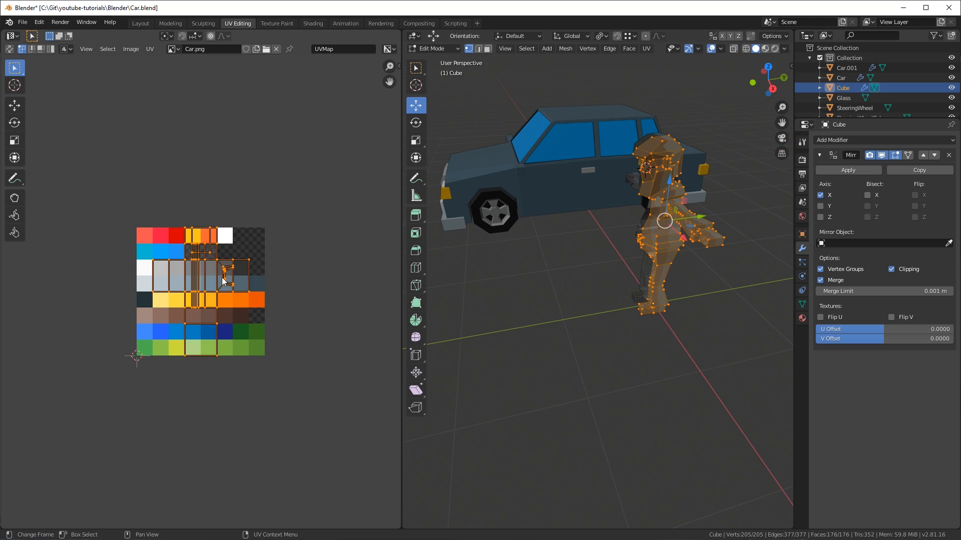
- Scale all UVs down onto one palette swatch so the whole figure turns red
click(646, 48)
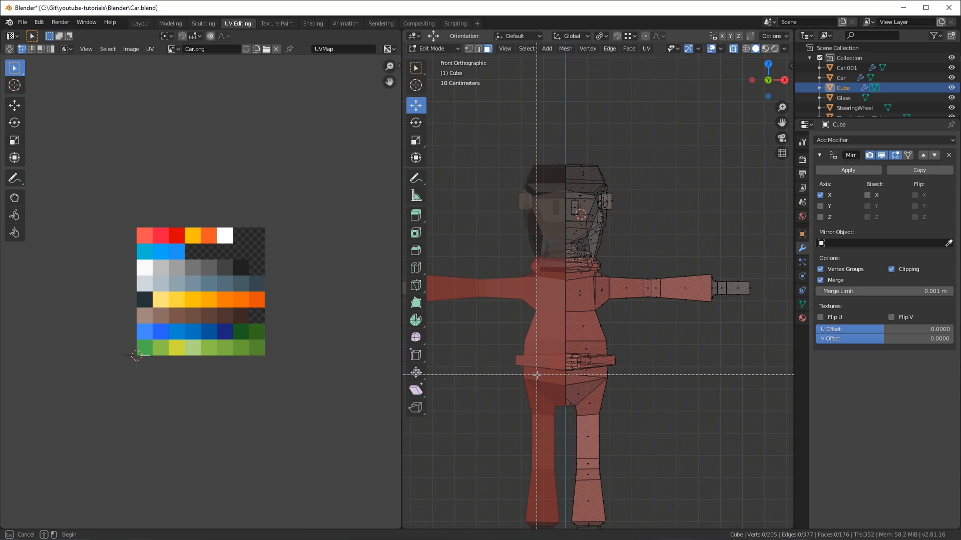
- Box-select the head faces in front view and move their UVs onto the dark brown swatch
click(585, 447)
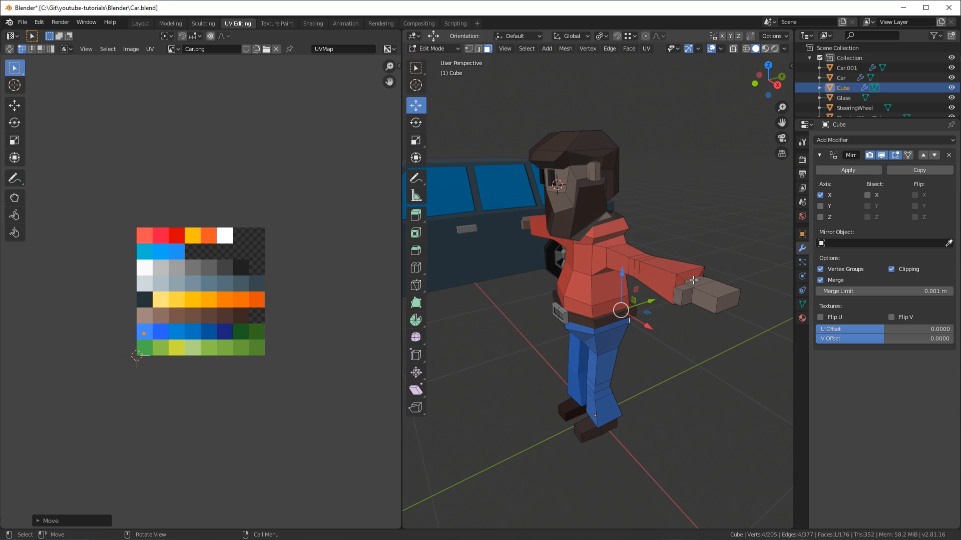
- Move the pants, hair, beard, face and hand UVs onto blue, brown, skin and grey swatches
scroll(down, 3)
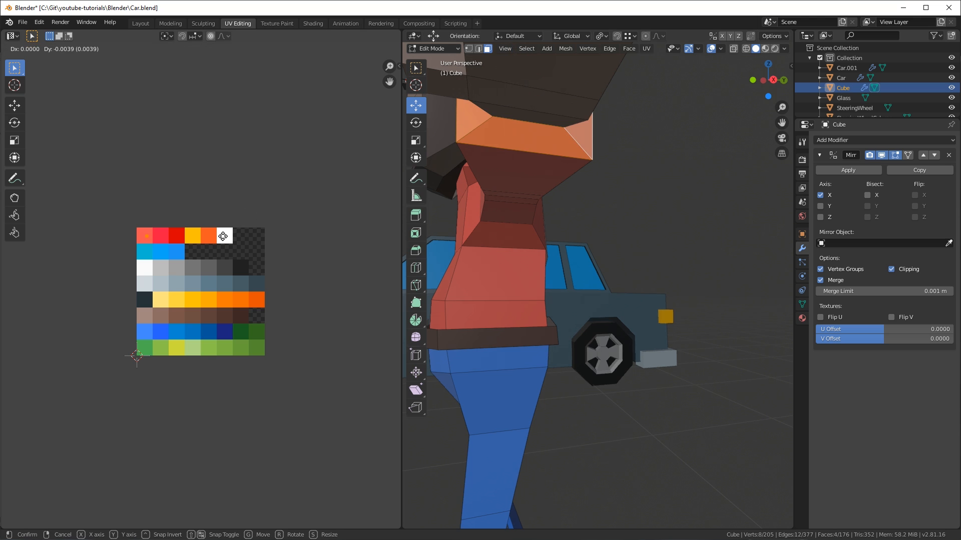
click(170, 23)
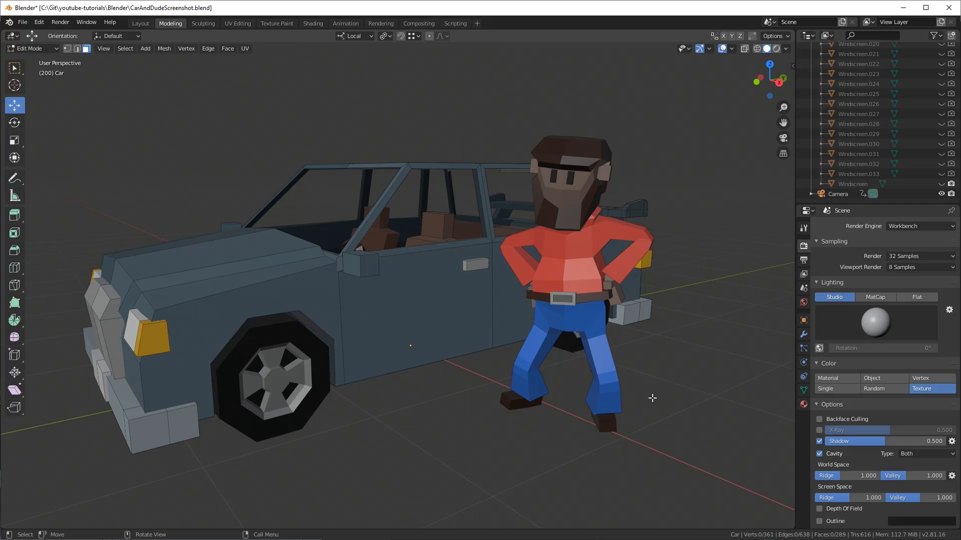
- Bring up the Viewport Shading popover for the posed character-and-car scene
click(785, 48)
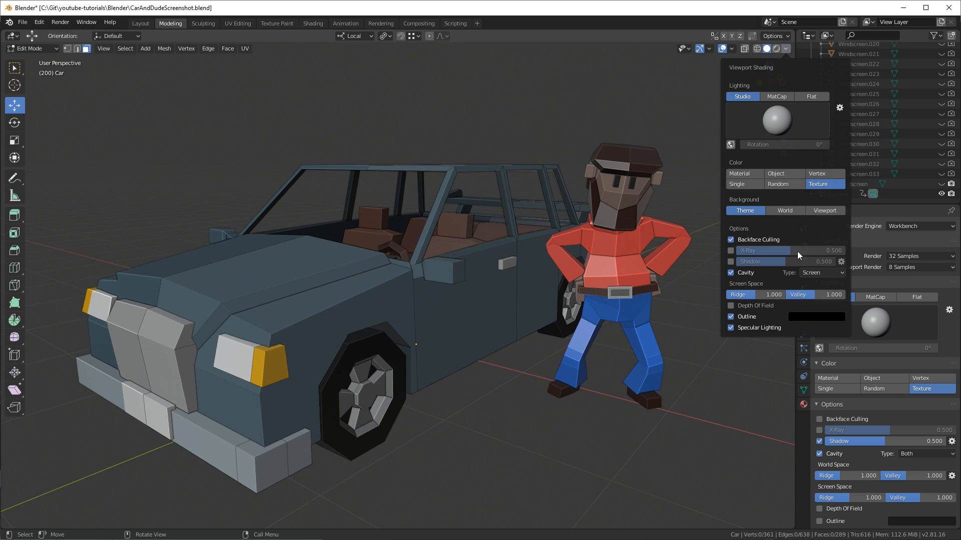
- Enable viewport Shadow and set Cavity Ridge and Valley both to 2.000
click(730, 262)
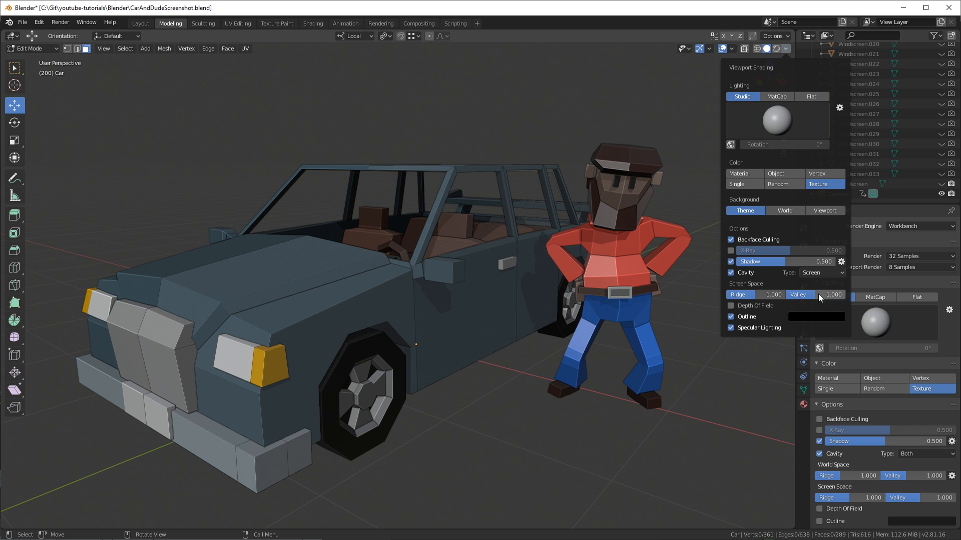
drag(754, 294, 760, 294)
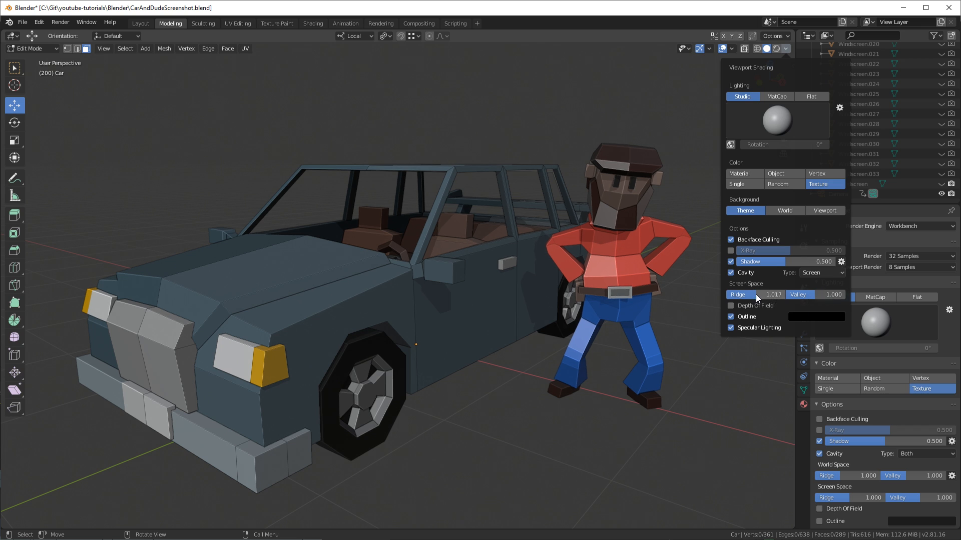
drag(760, 295, 779, 294)
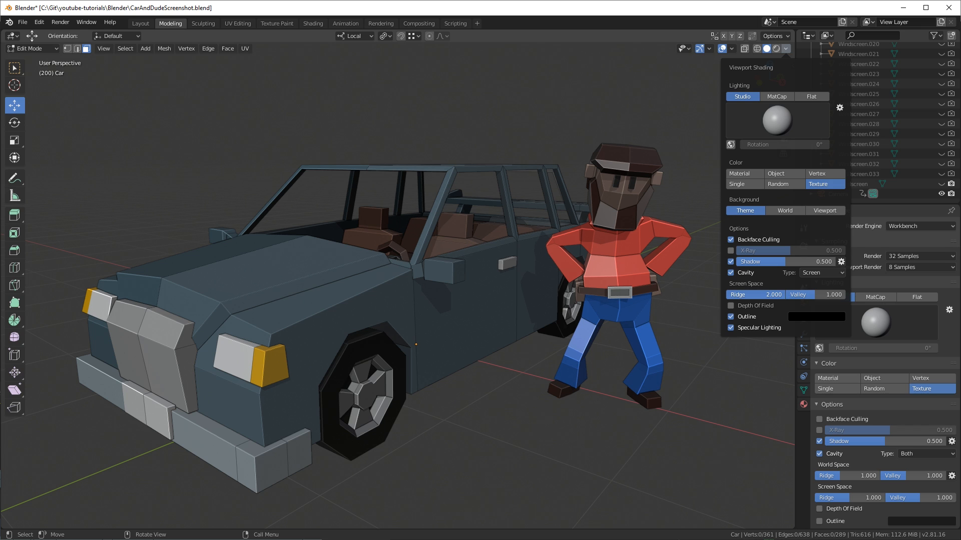
click(831, 294)
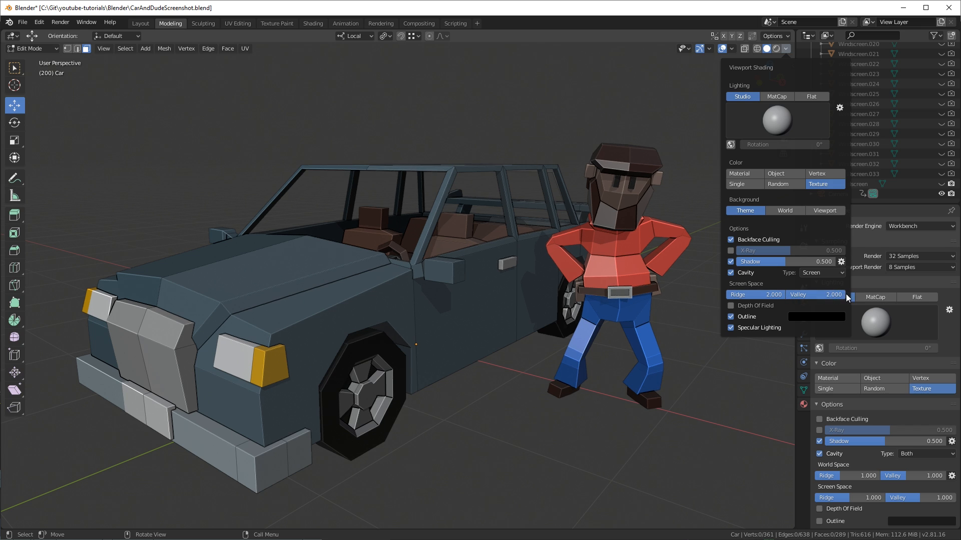
click(819, 272)
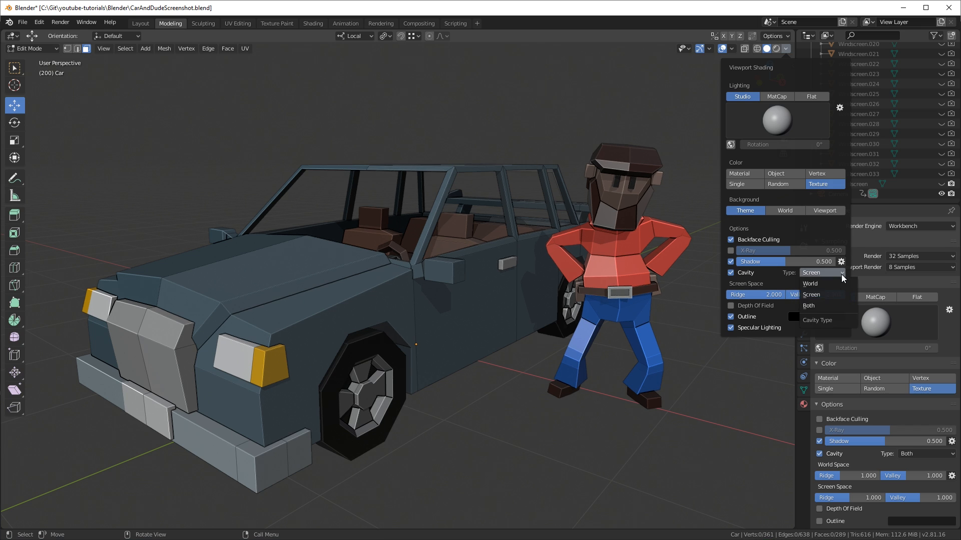
mouse_move(815, 283)
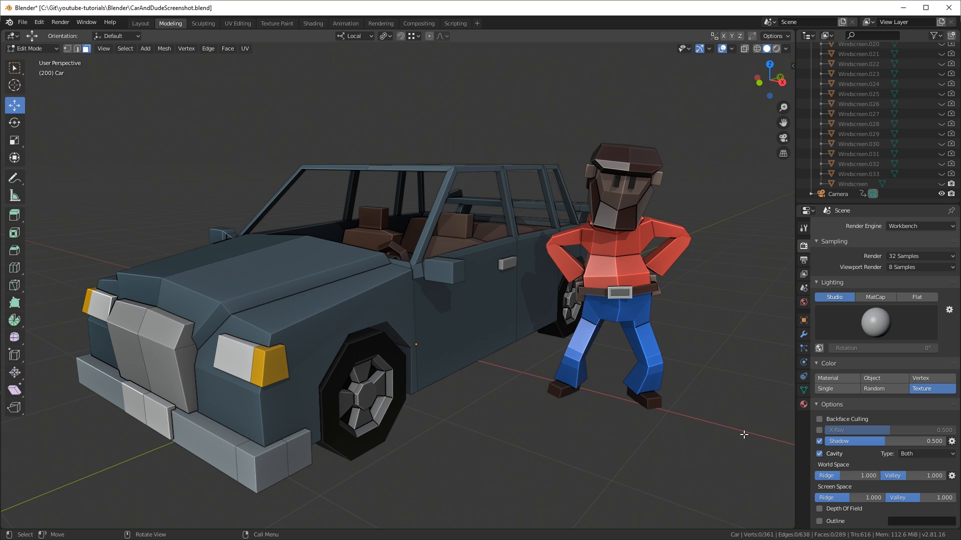
mouse_move(744, 435)
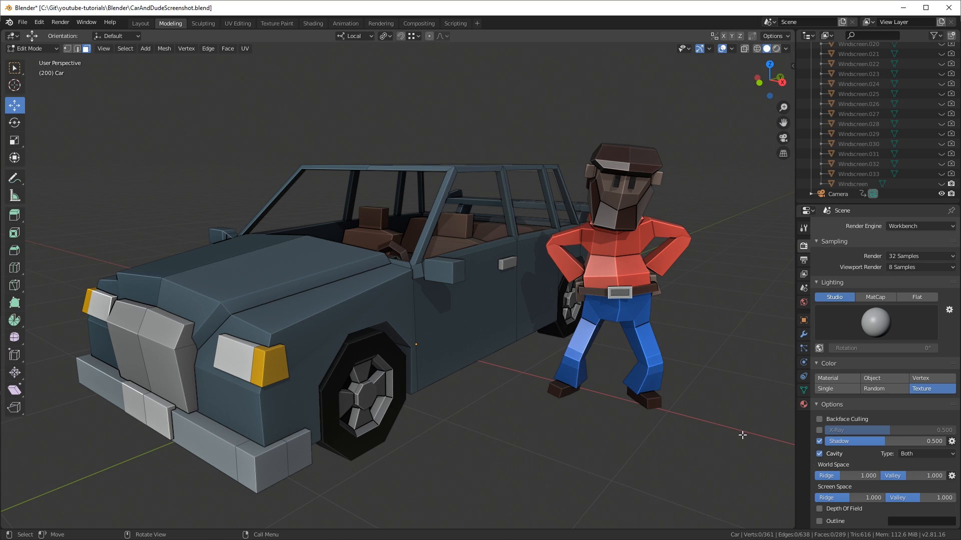